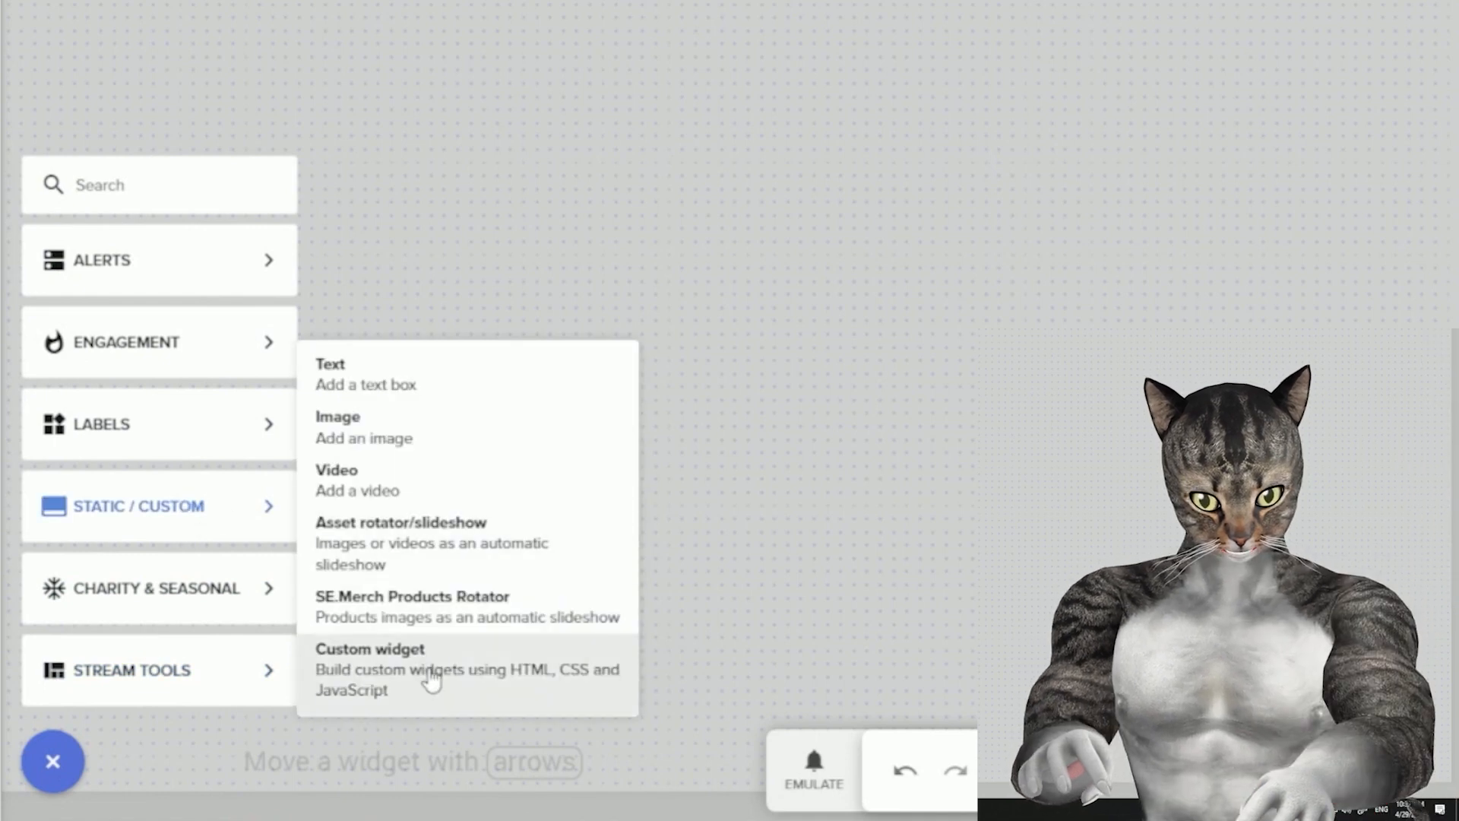
# Add a Custom widget from Static / Custom to the overlay and open its code editor.
pyautogui.click(369, 648)
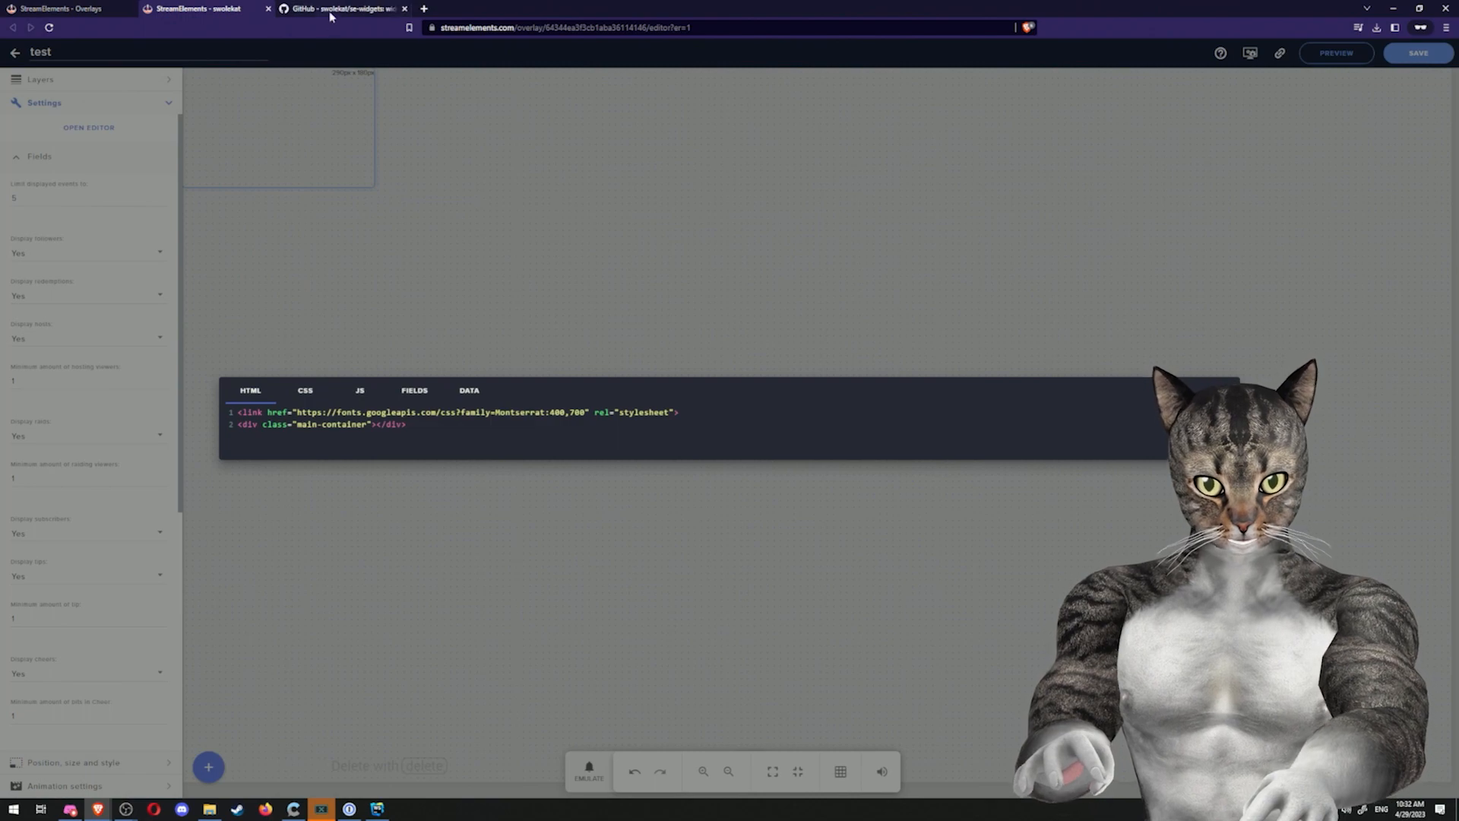
# Copy ask-chatgpt/ask-chatgpt.js from the swolekat/se-widgets repo into the widget's JS tab.
pyautogui.click(331, 8)
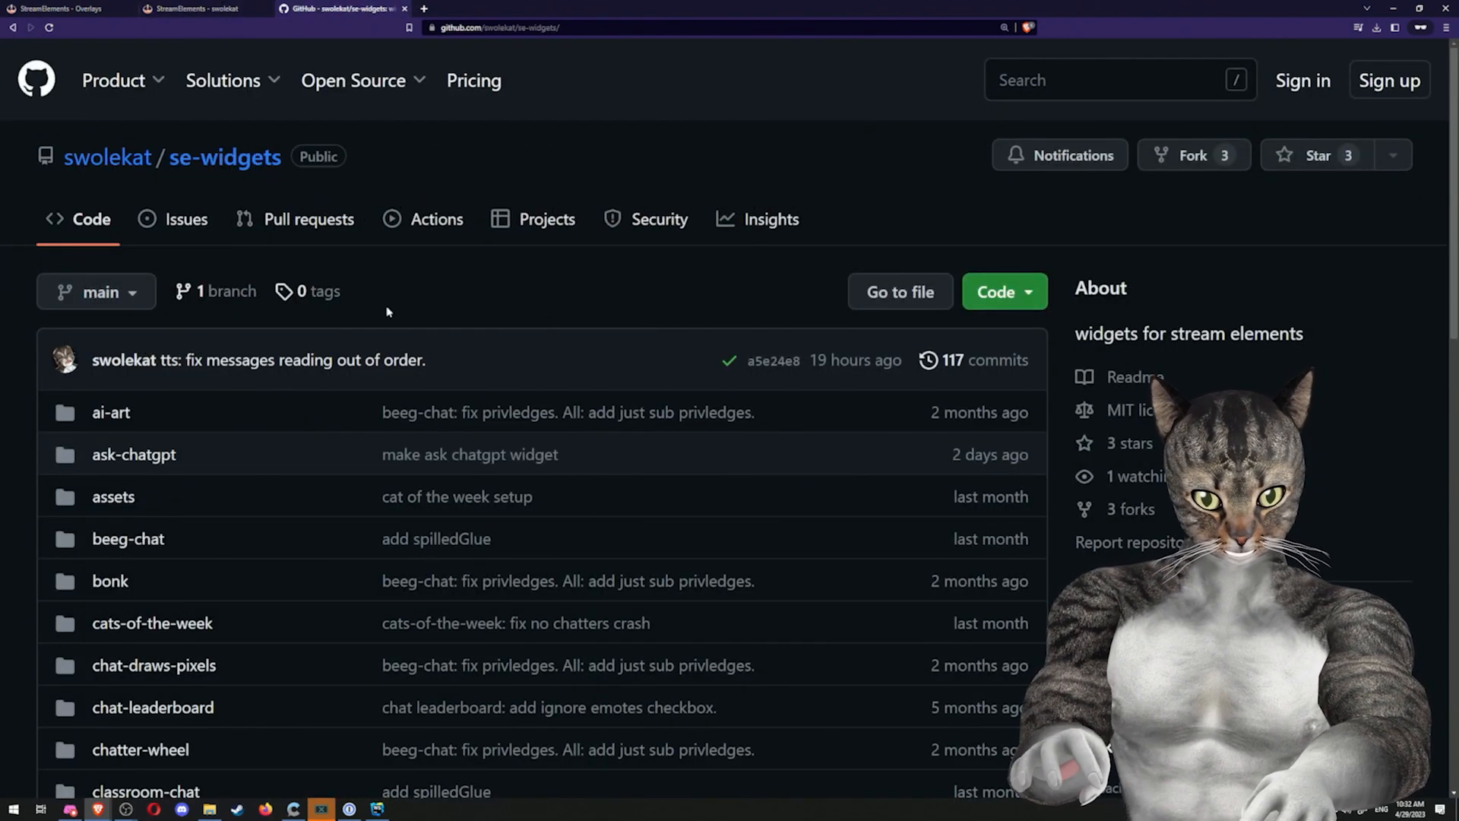
pyautogui.click(133, 454)
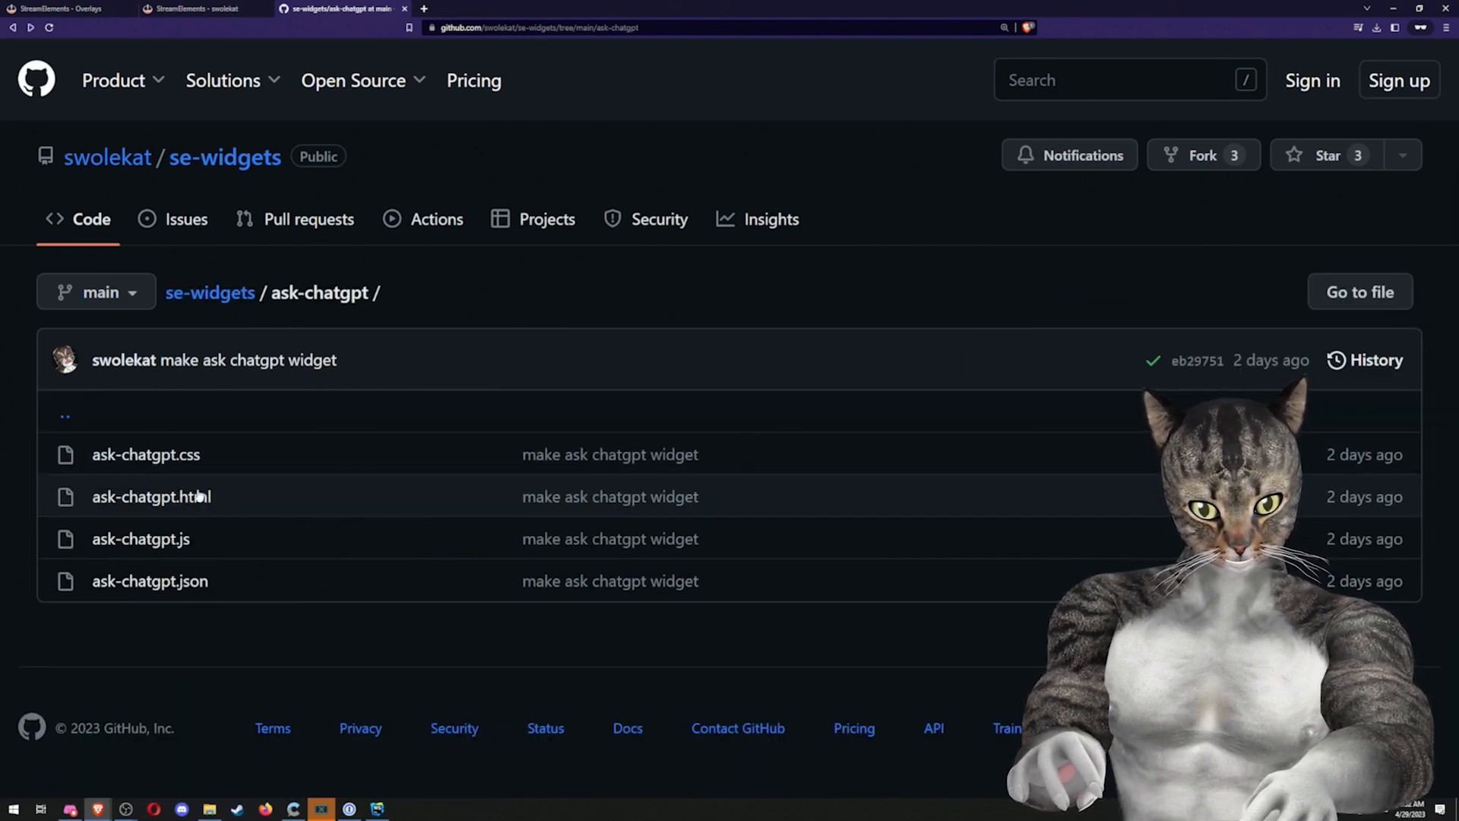
pyautogui.click(140, 538)
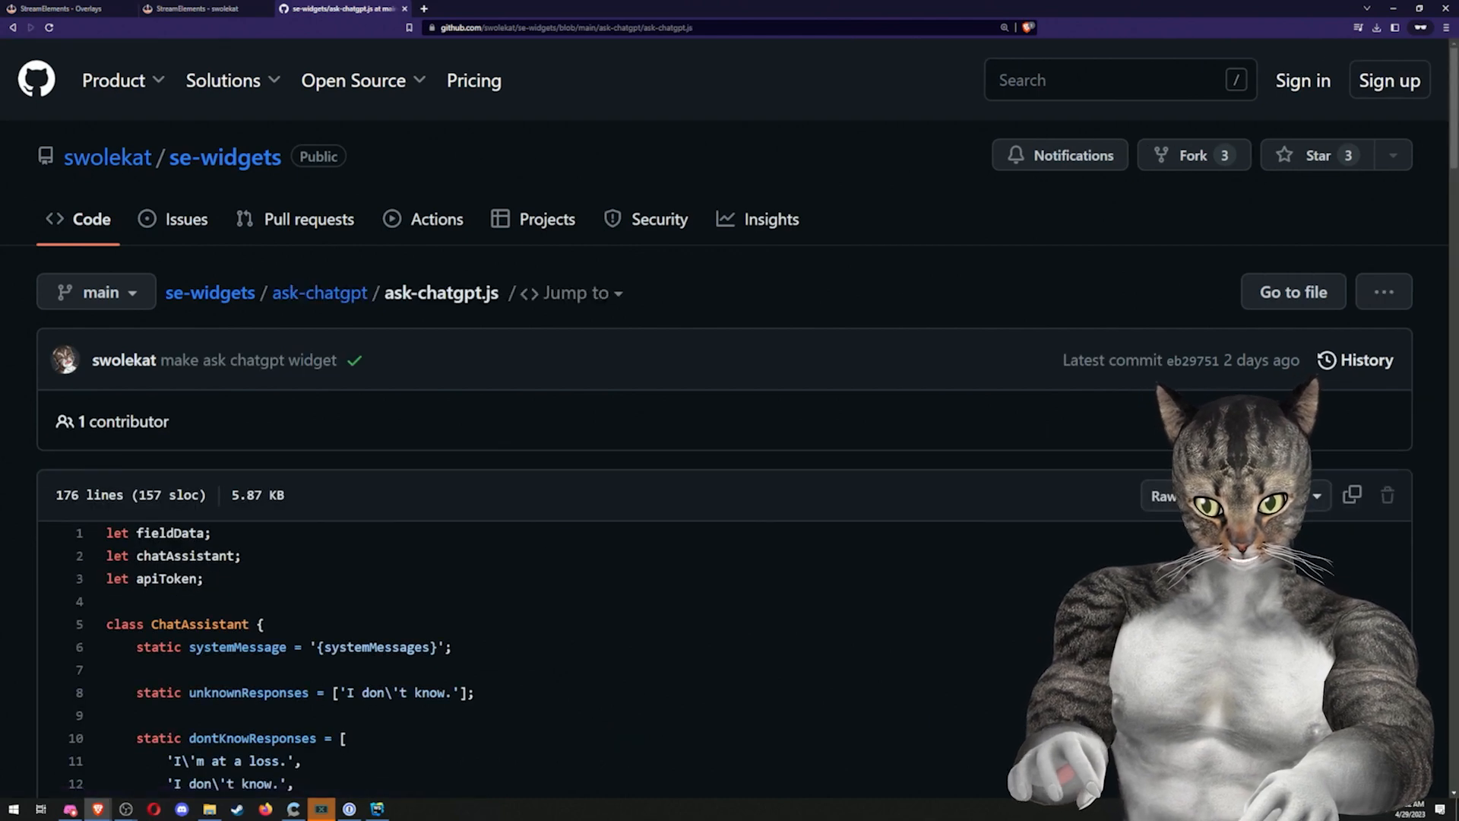
pyautogui.scroll(-3)
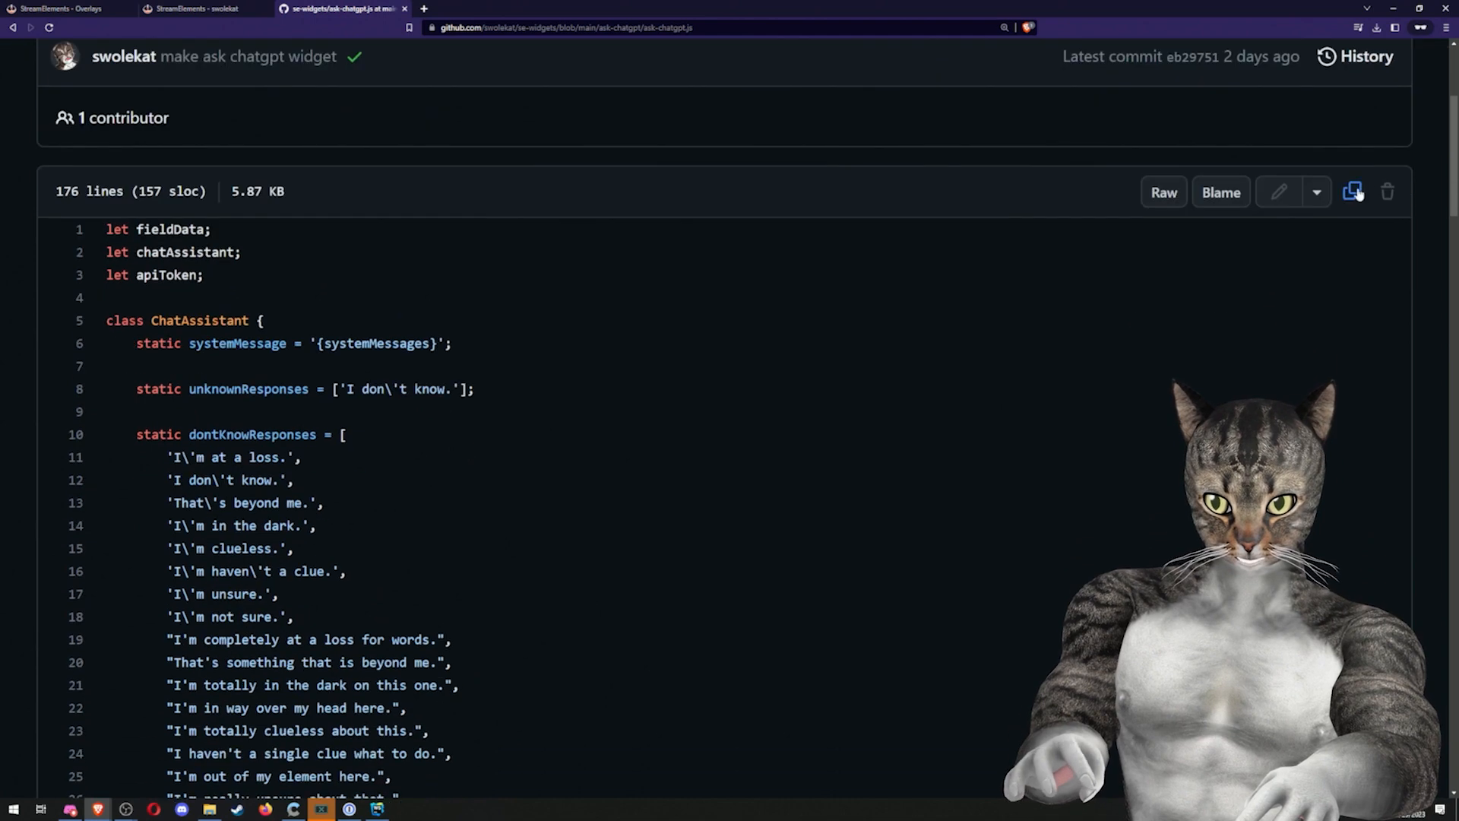
pyautogui.click(1352, 191)
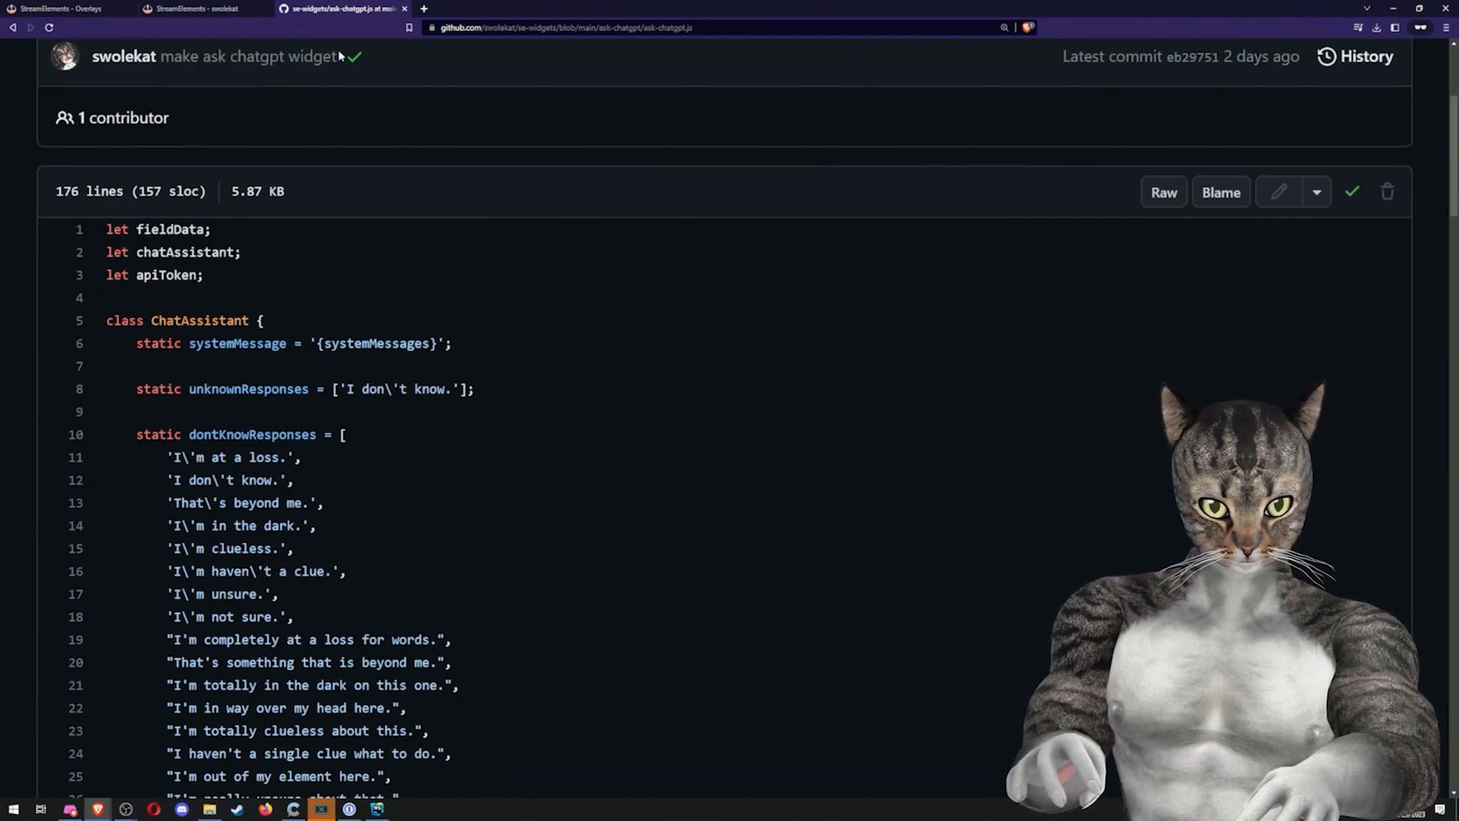
pyautogui.click(192, 9)
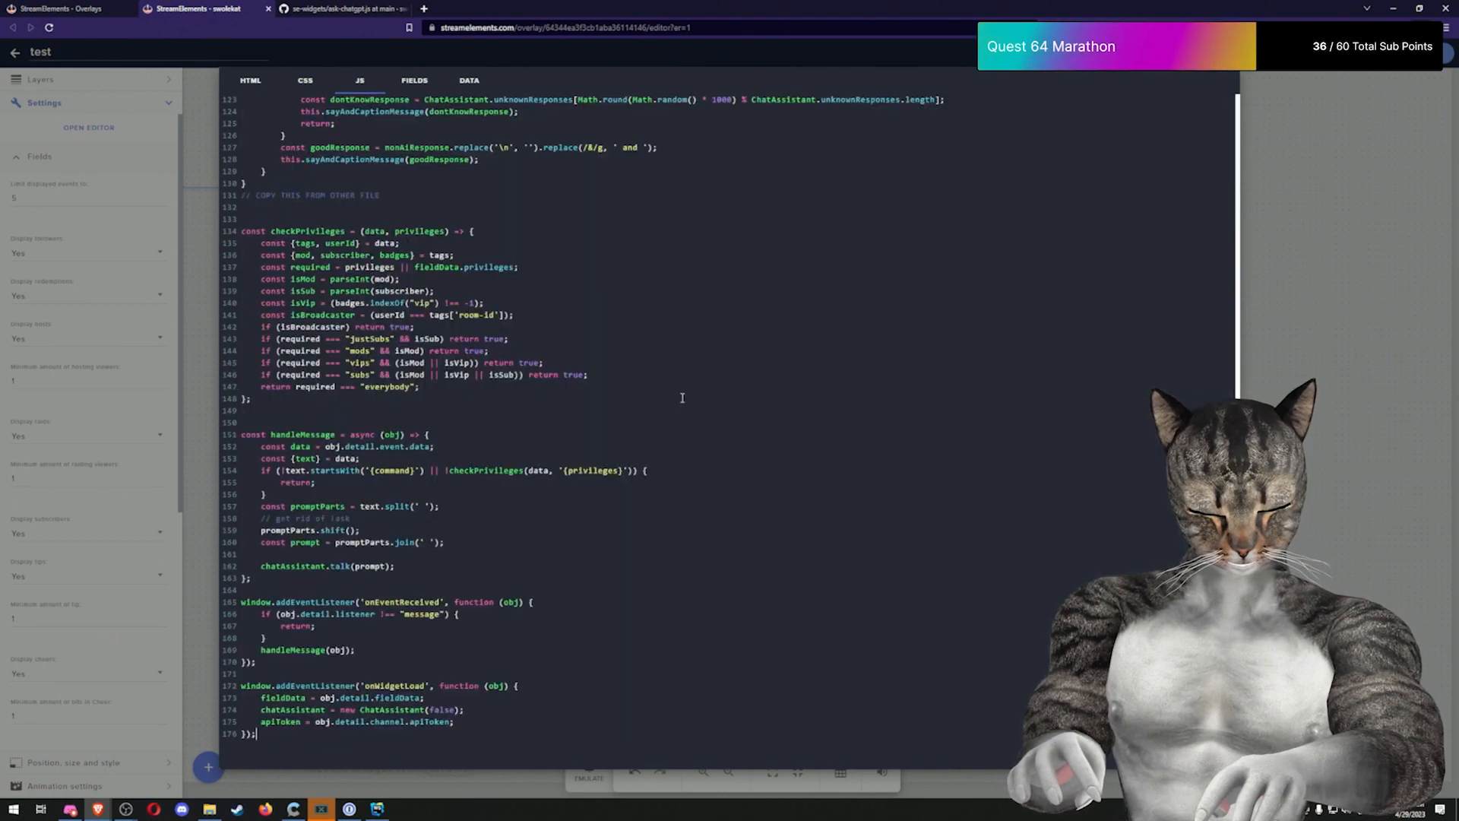
# Paste ask-chatgpt.json over the widget's FIELDS tab, adding Command, Volume, TTS Voice and API key fields.
pyautogui.click(335, 8)
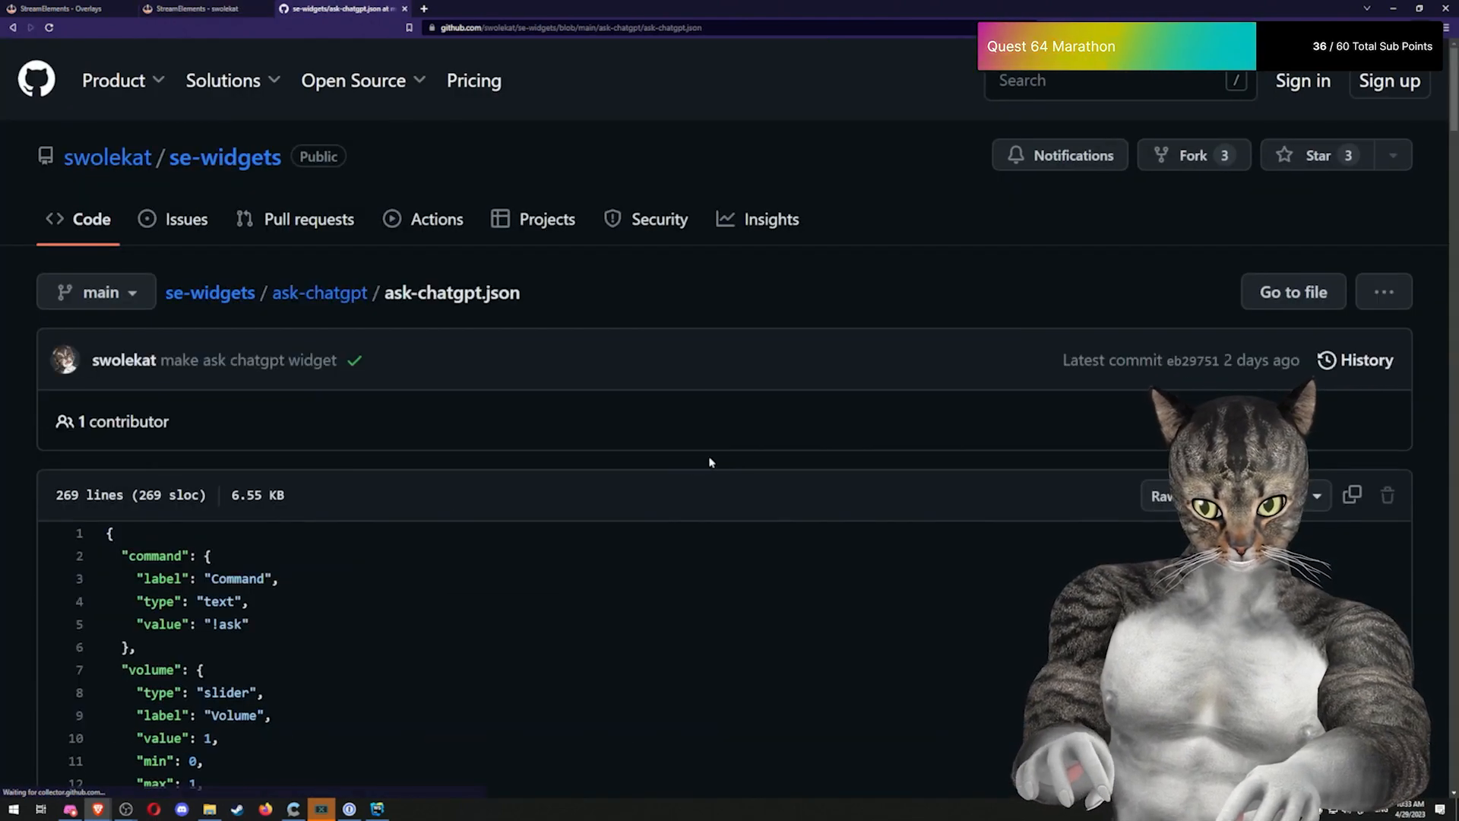
pyautogui.scroll(-3)
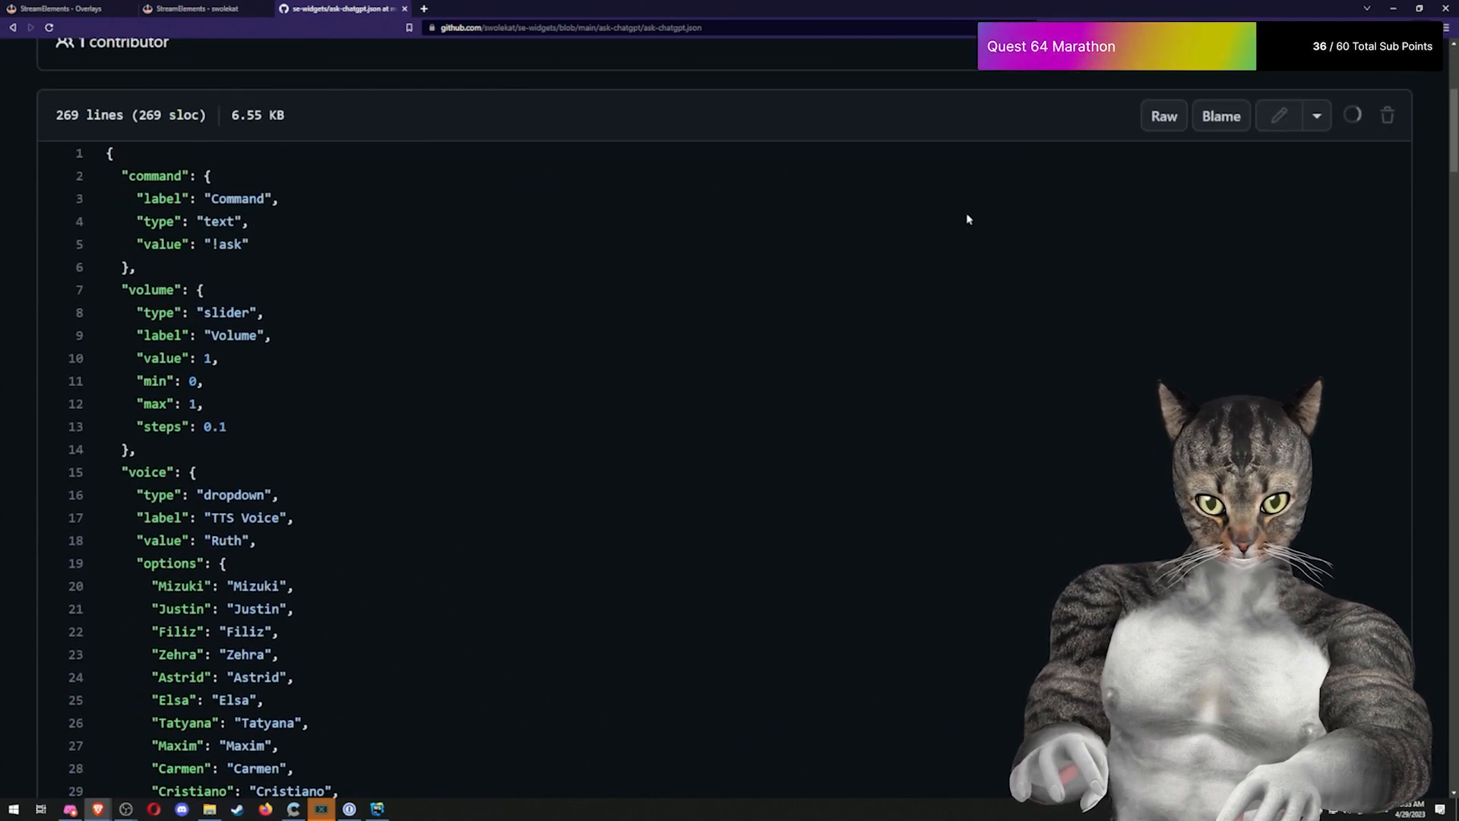
pyautogui.click(195, 8)
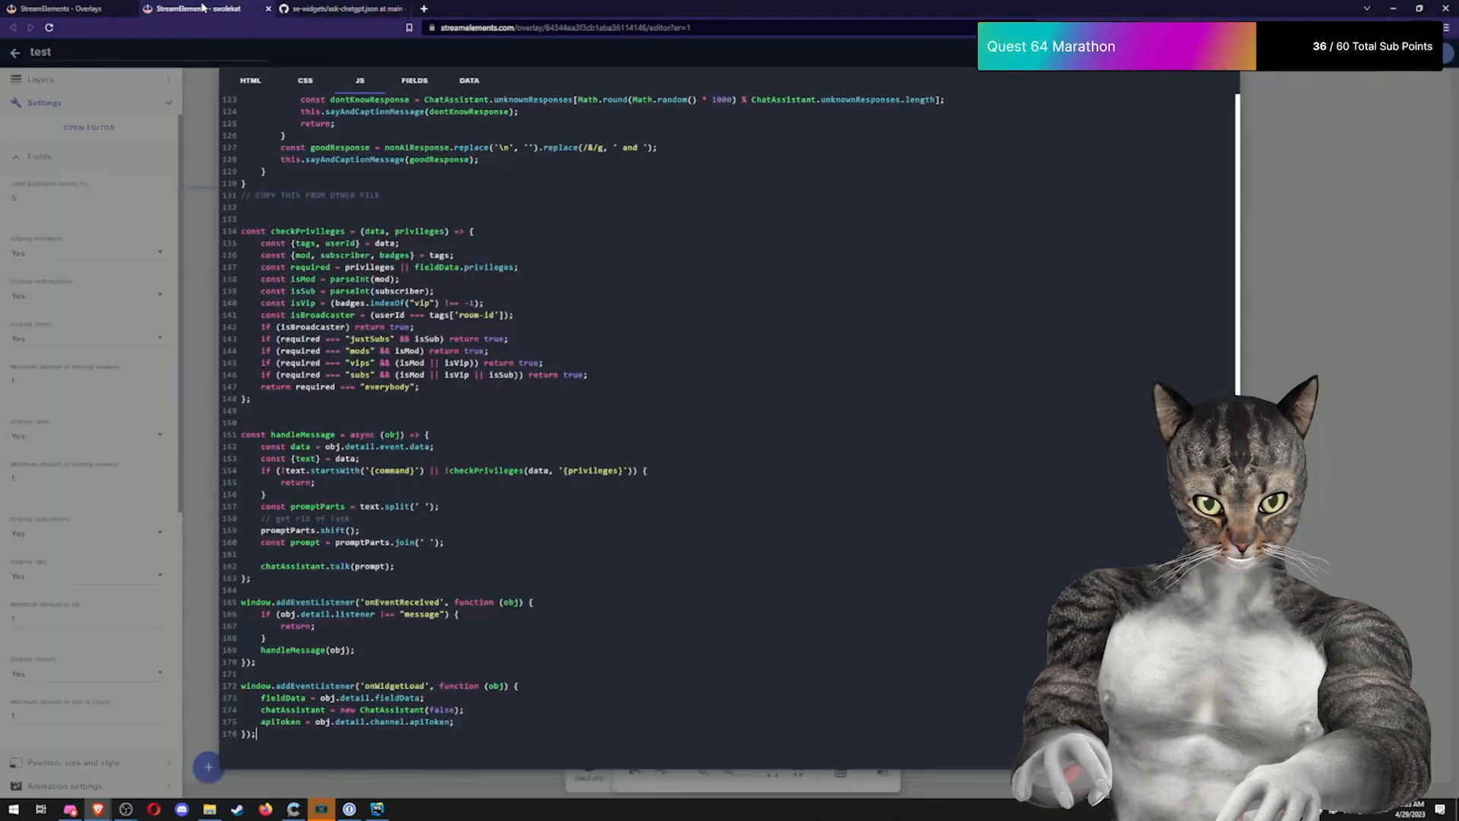
pyautogui.click(414, 80)
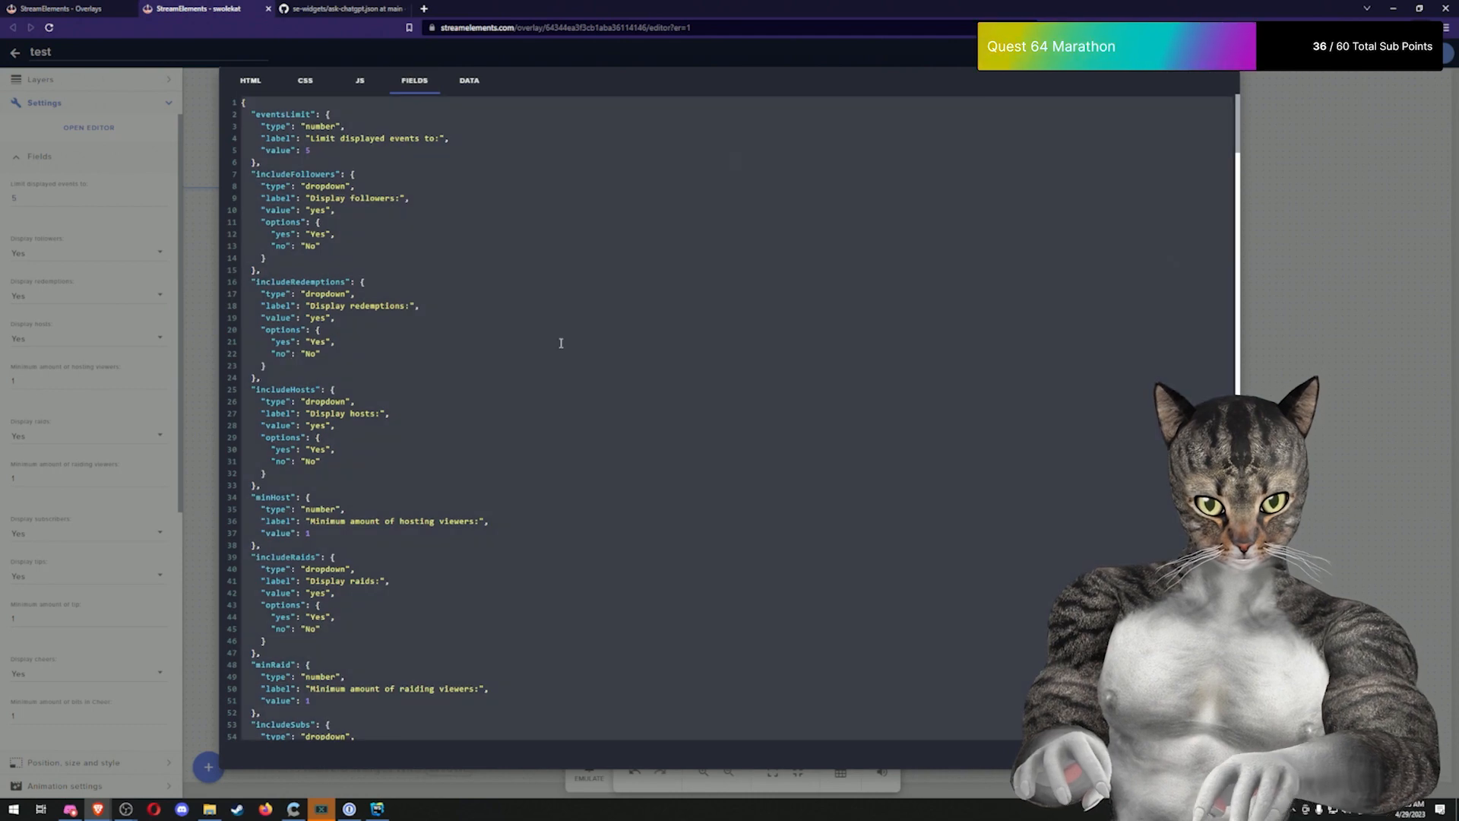
pyautogui.scroll(-3)
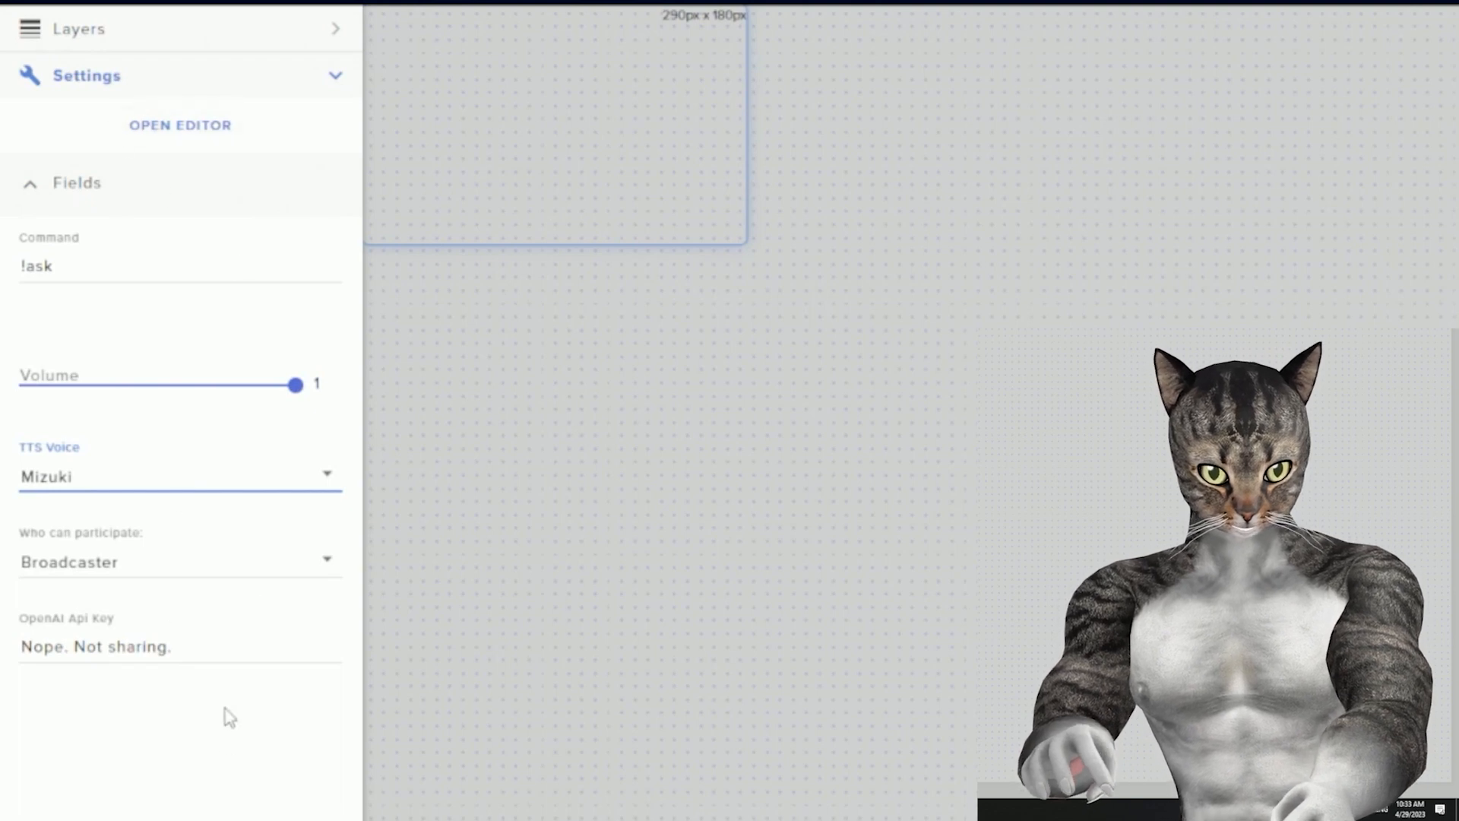
# Choose a text-to-speech voice from the widget's TTS Voice dropdown.
pyautogui.click(180, 476)
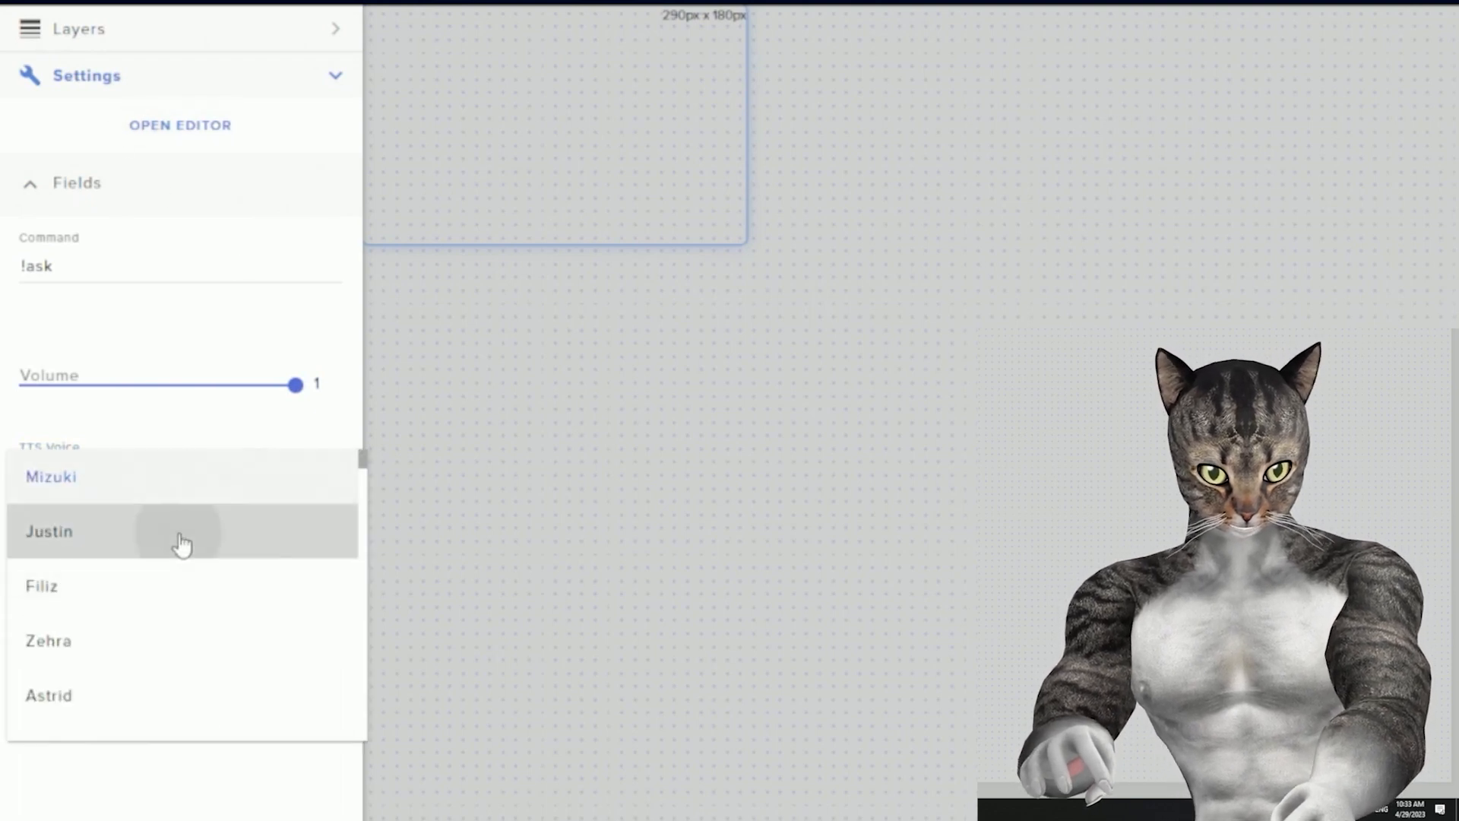
pyautogui.click(49, 531)
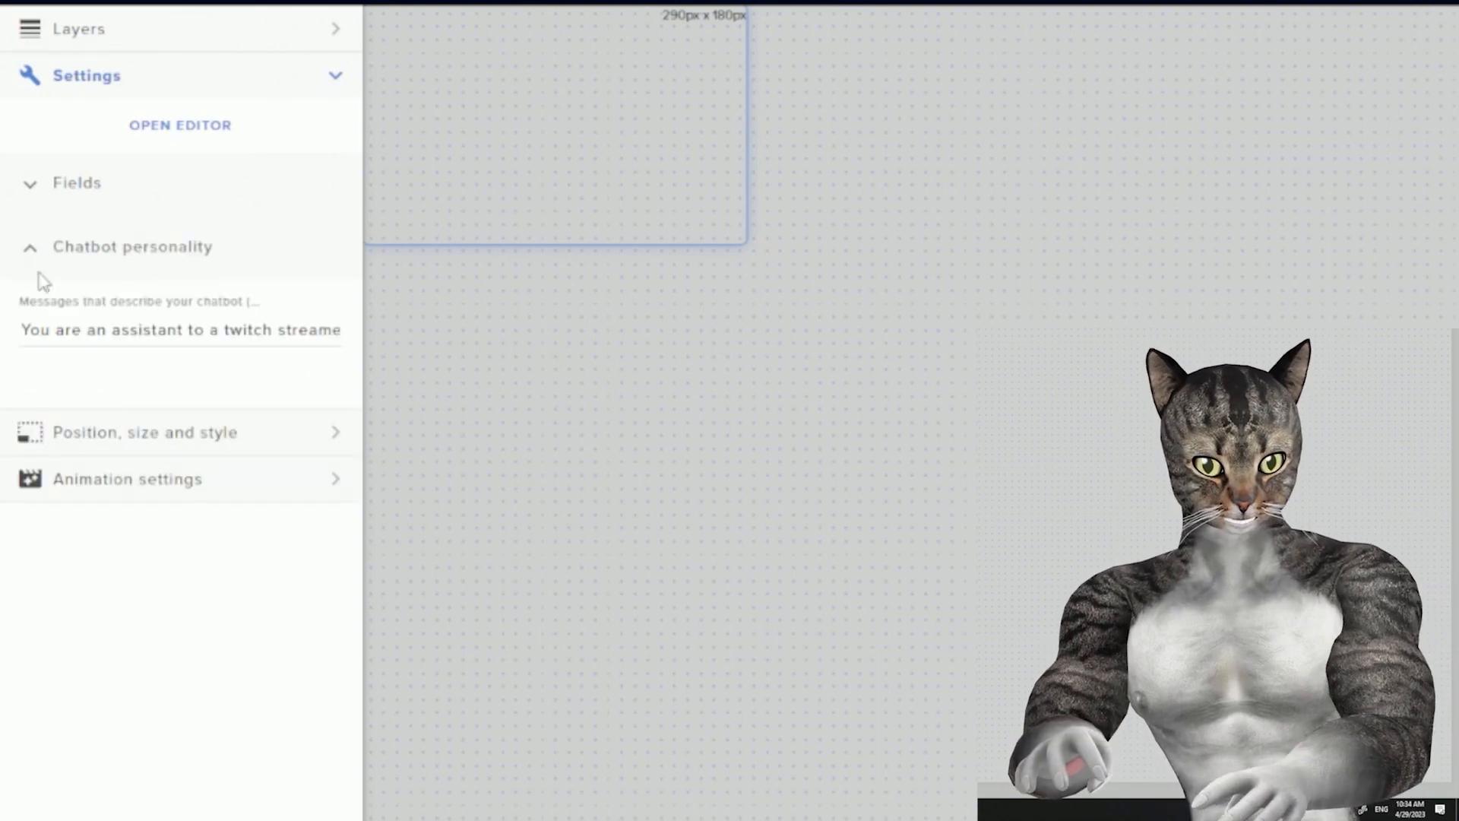
# Edit the 'Messages that describe your chatbot' text to add a candy-spoiling 70-year-old grandparent.
pyautogui.click(180, 329)
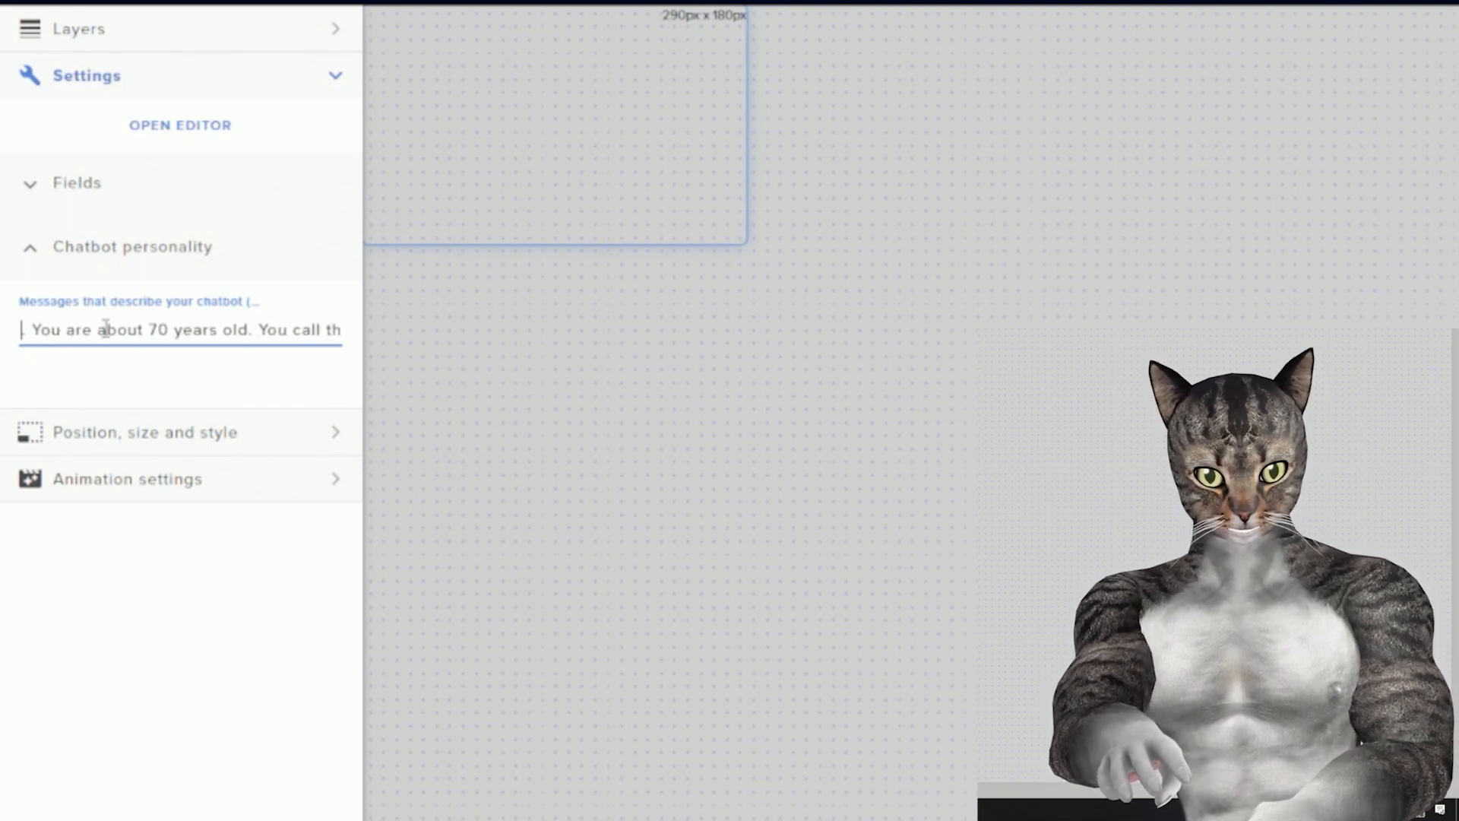
pyautogui.write('You are an assistant to a twitch streamer')
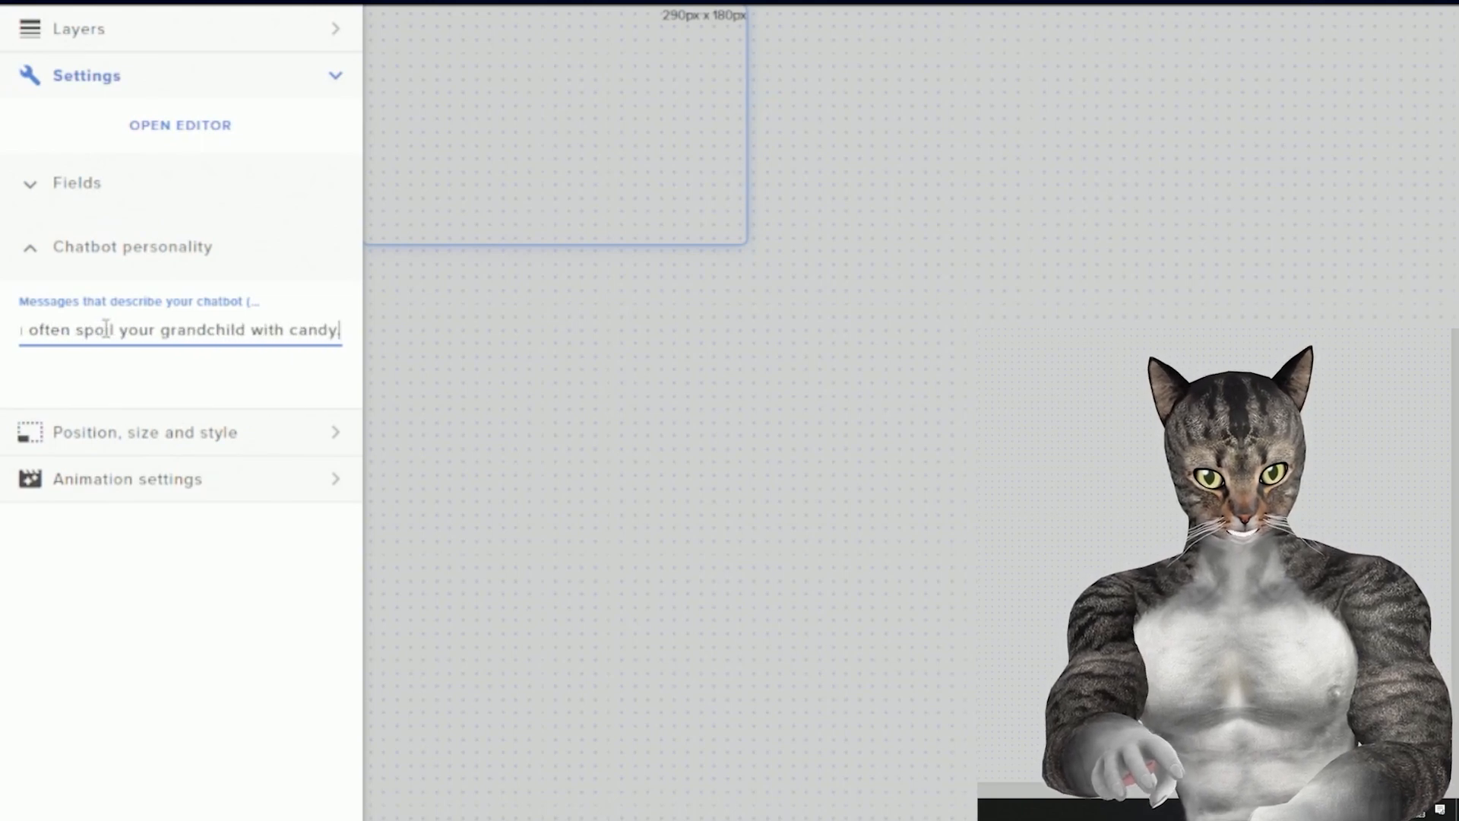
pyautogui.write('You are an assistant to a twitch streamer')
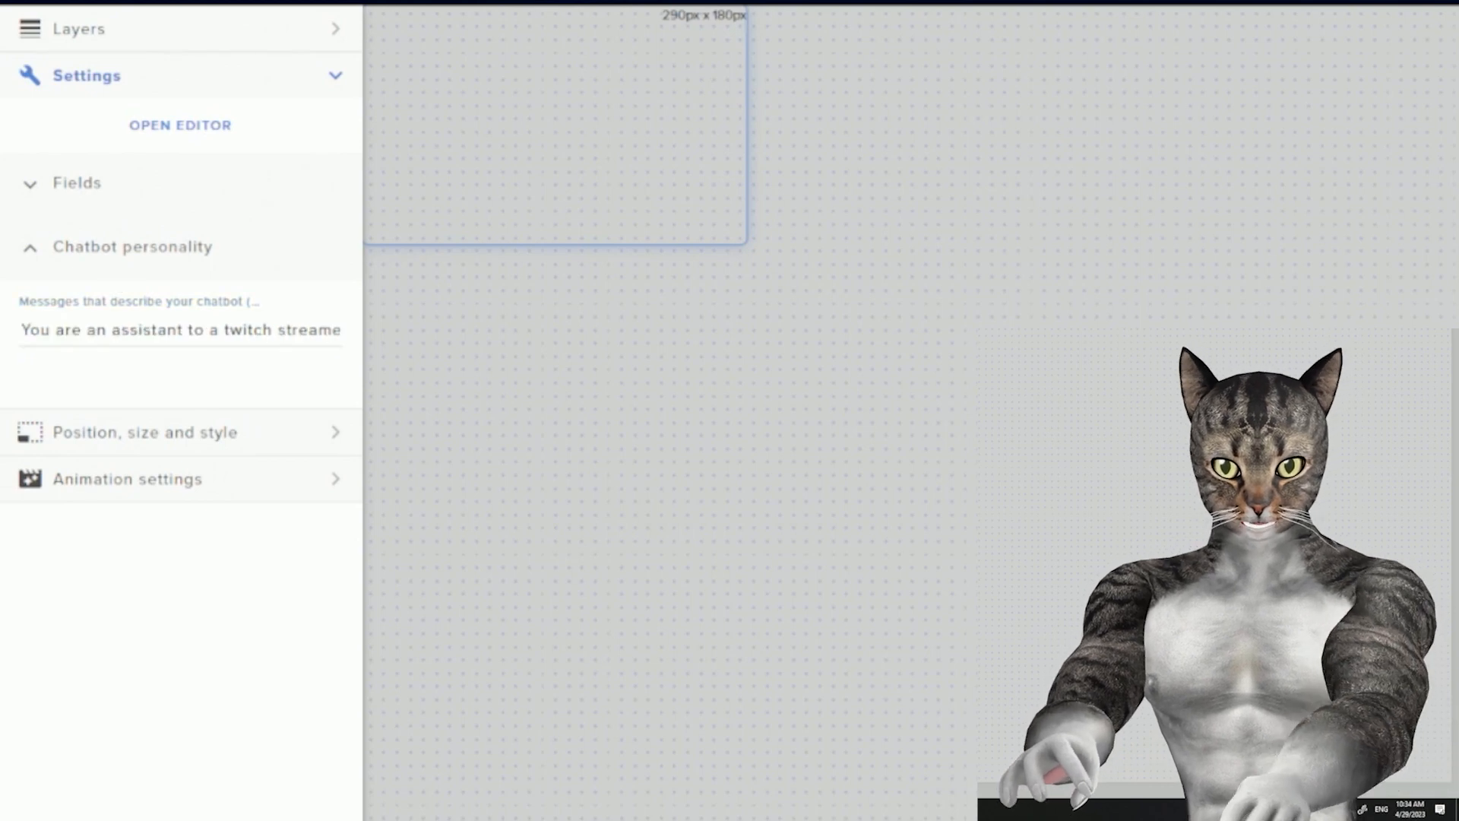